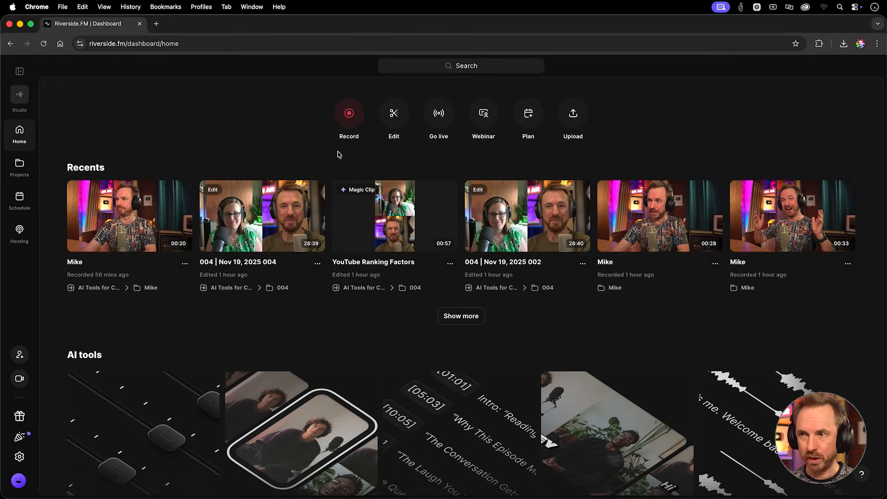
mouse_move(349, 113)
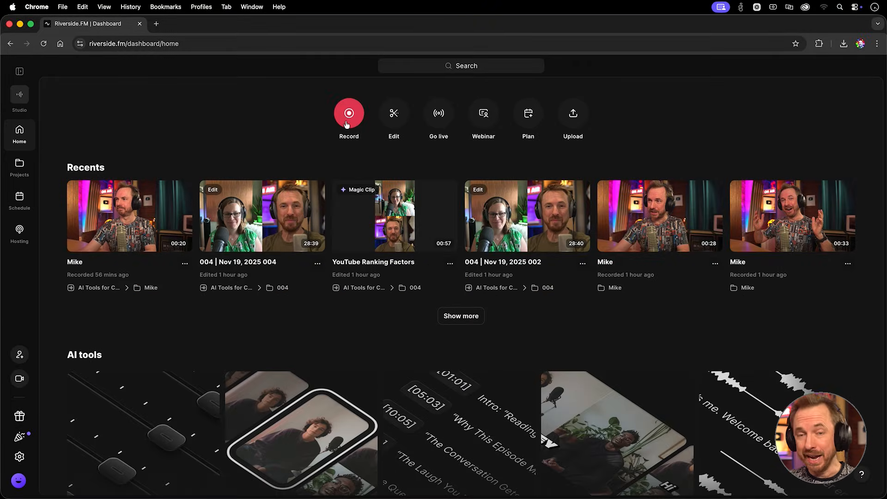
Step: Start a new recording session from the dashboard to reach the cam and mic check
click(348, 113)
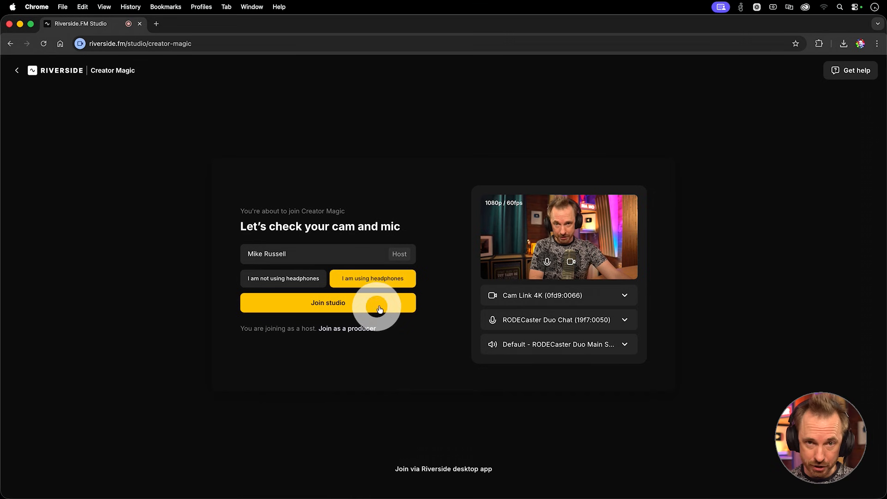
Step: Join the studio as host and expand the host's device and quality details in the People panel
click(327, 304)
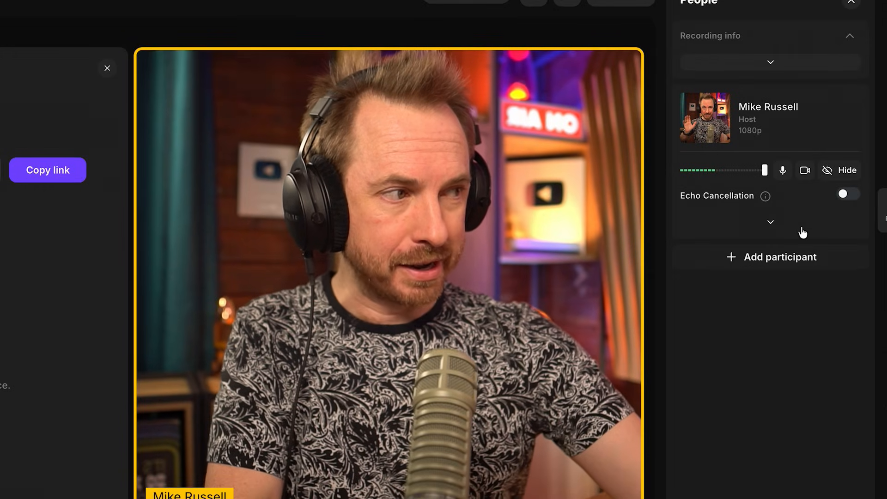
click(770, 222)
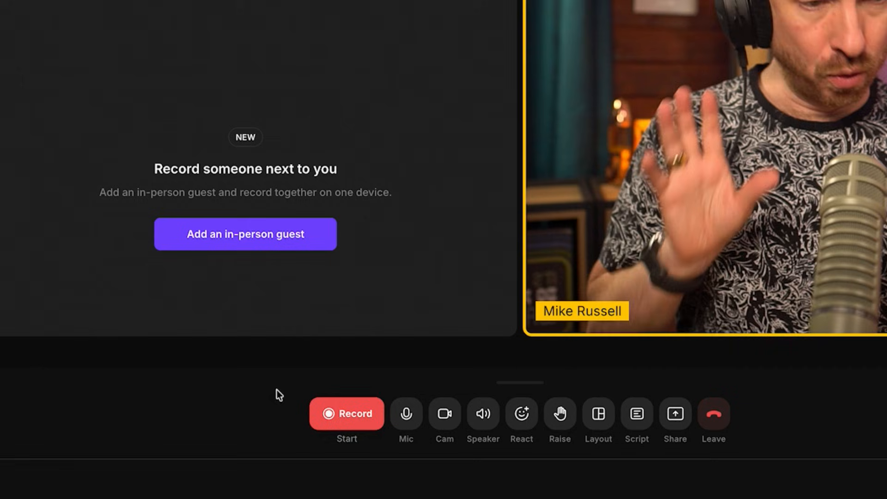
Step: Record about 25 seconds of the host speaking, stop, and wait for the upload to complete
click(346, 413)
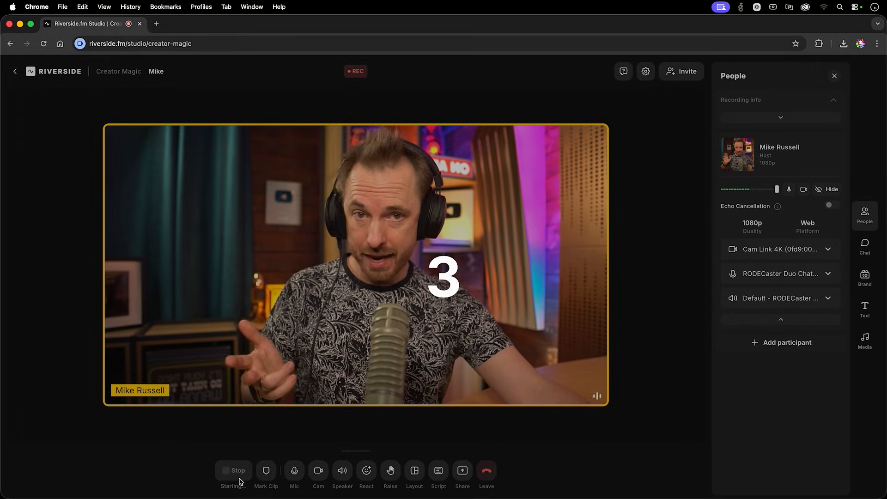
click(234, 471)
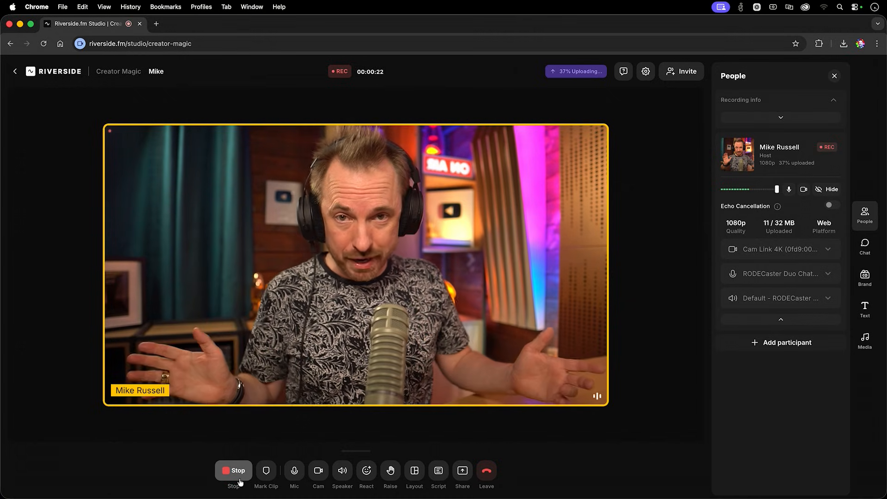
click(234, 471)
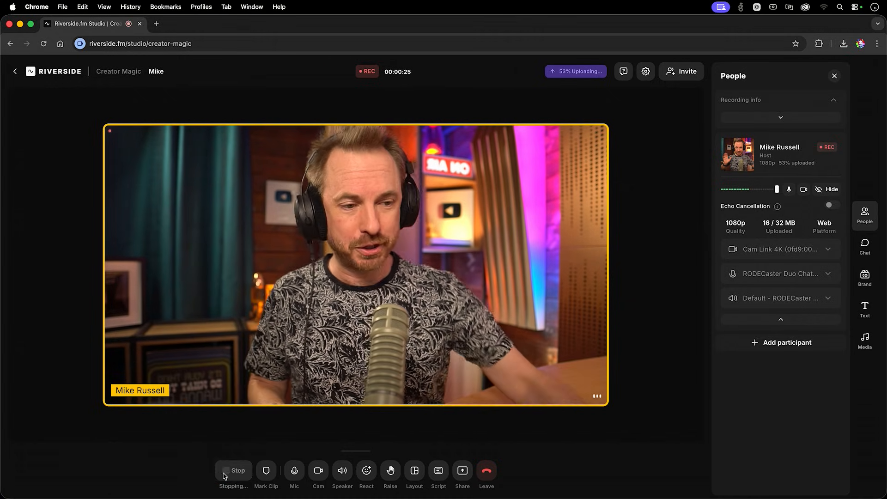
click(232, 471)
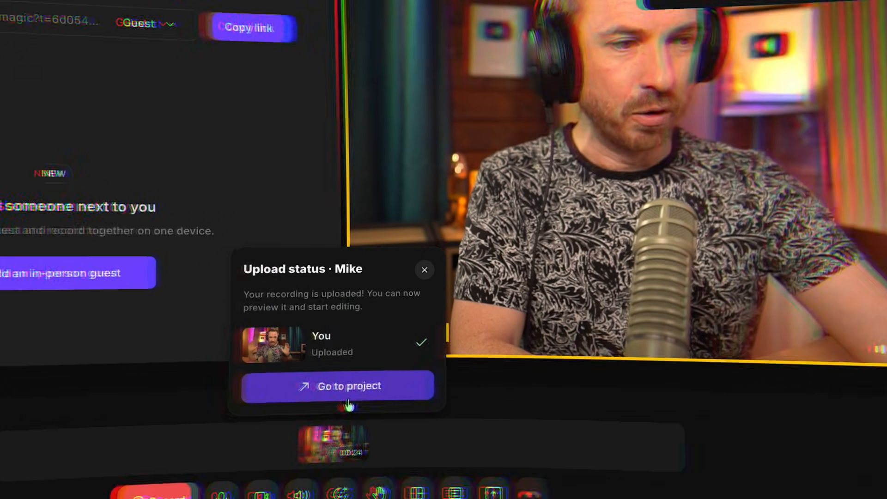
Step: Go to the uploaded recording's project and open the take in the editor
click(338, 386)
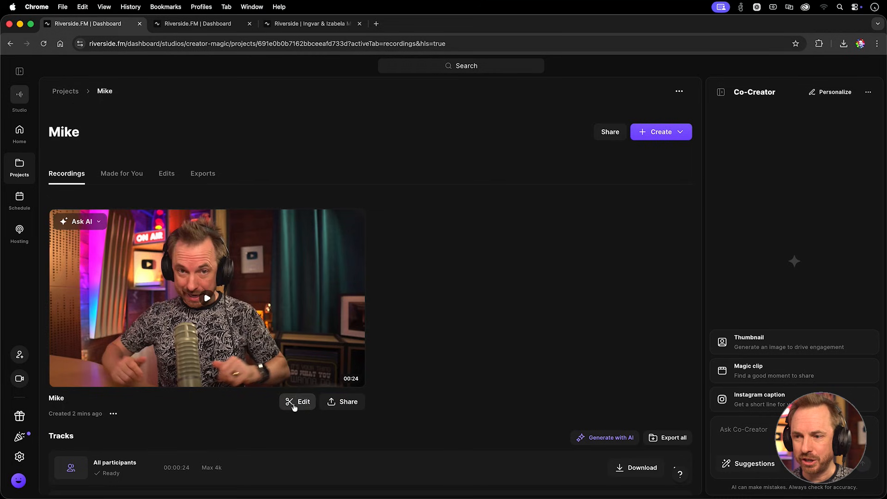
click(297, 402)
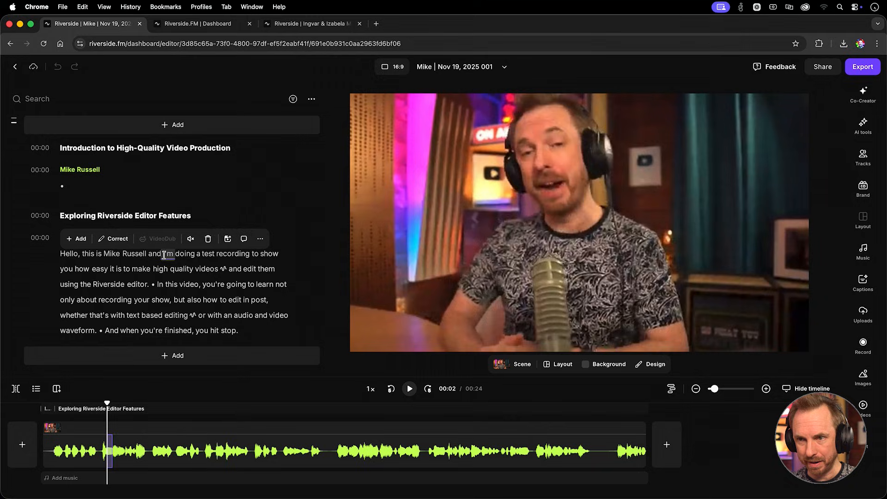
Step: Select "and edit them using the Riverside editor" in the transcript and delete it, shortening to 21 seconds
click(409, 389)
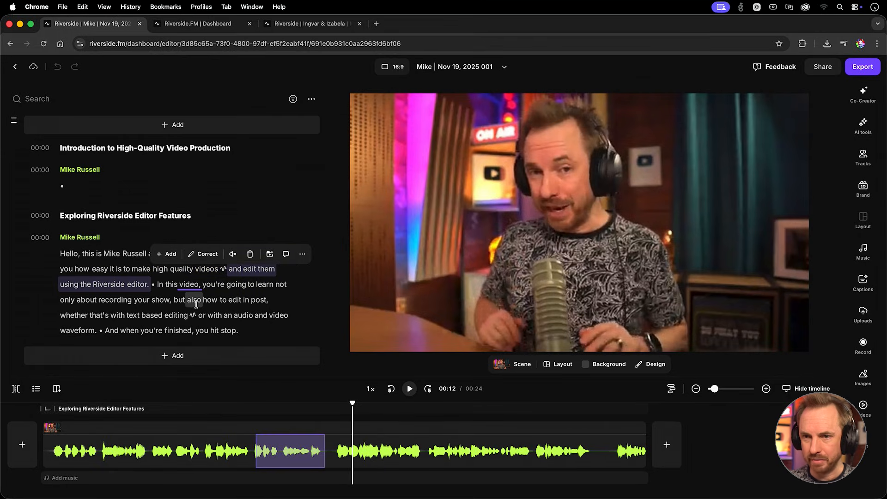
click(232, 253)
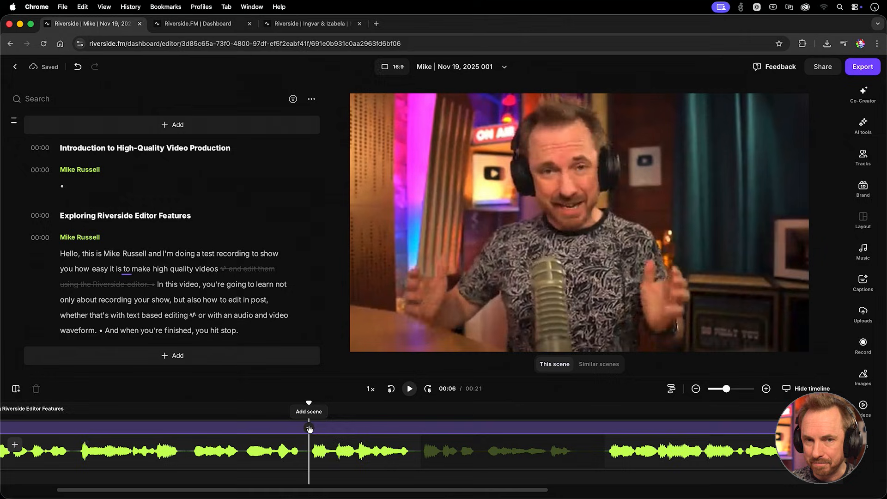
Step: Select the spoken word "high" in the transcript as the target for a word-level fix
click(409, 389)
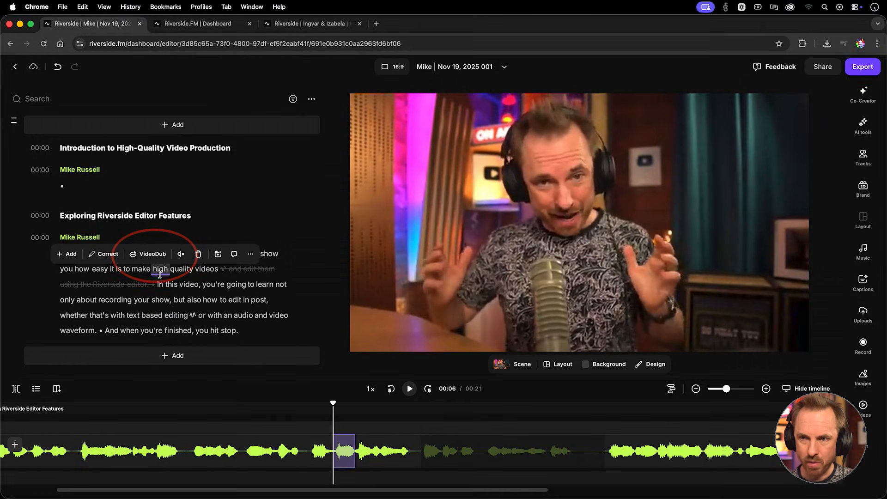
mouse_move(152, 253)
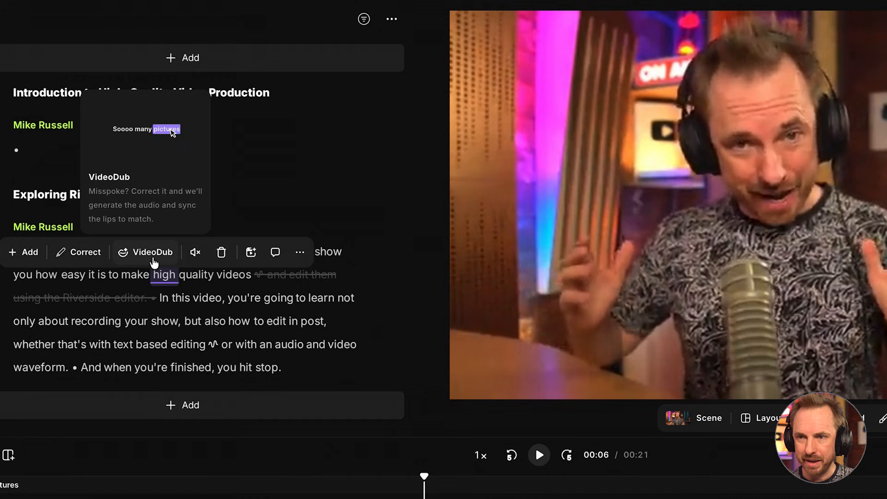
Step: Apply VideoDub to the word "high" and confirm the media usage agreement
click(151, 251)
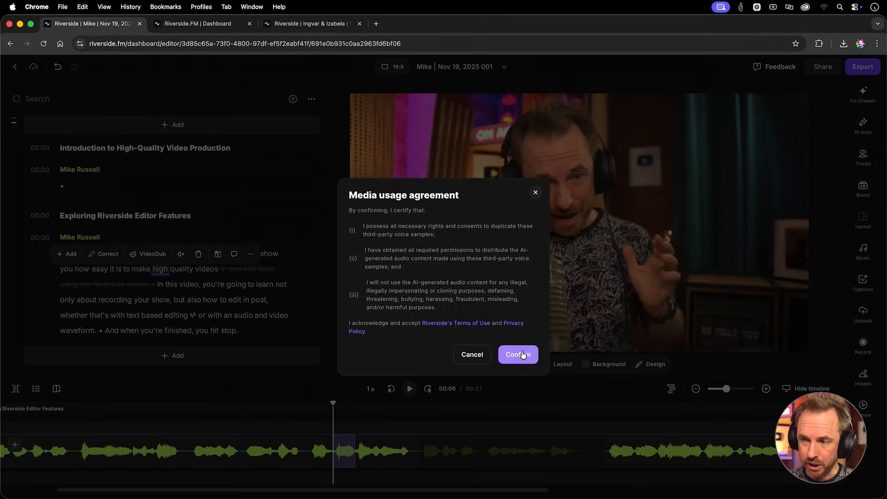
click(517, 354)
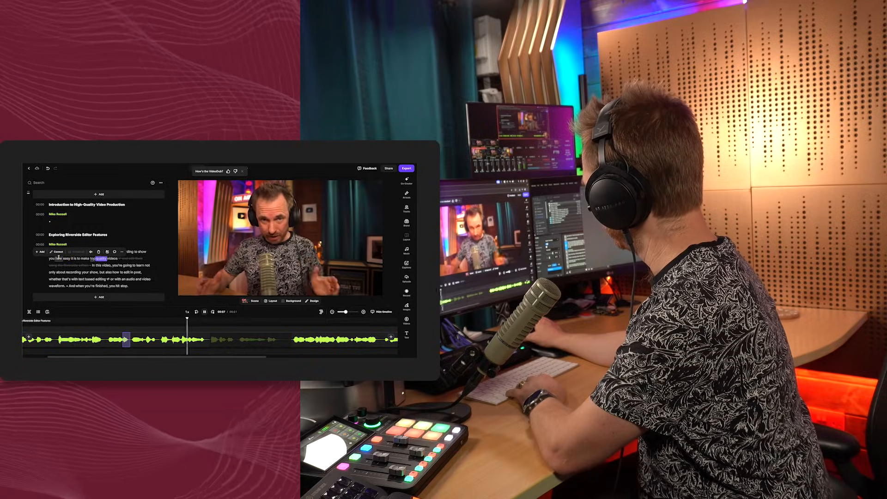
Step: Open the two-guest interview recording in the editor and show the AI tools panel
click(196, 311)
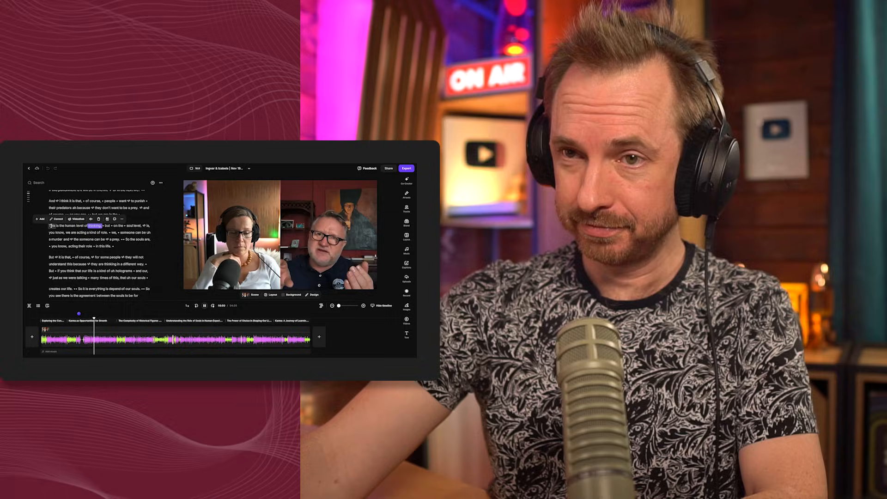
click(203, 306)
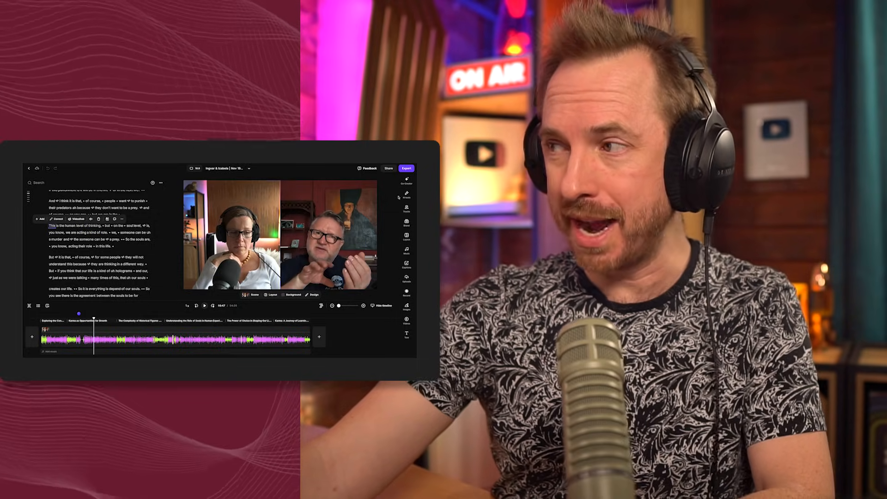
click(858, 127)
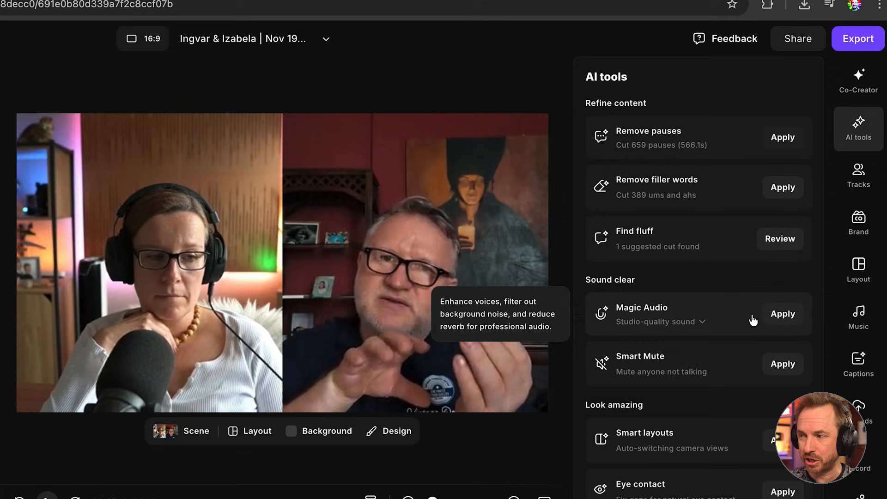
Step: Apply Magic Audio to Ingvar's track only at full strength and verify which speakers have it enabled
click(696, 322)
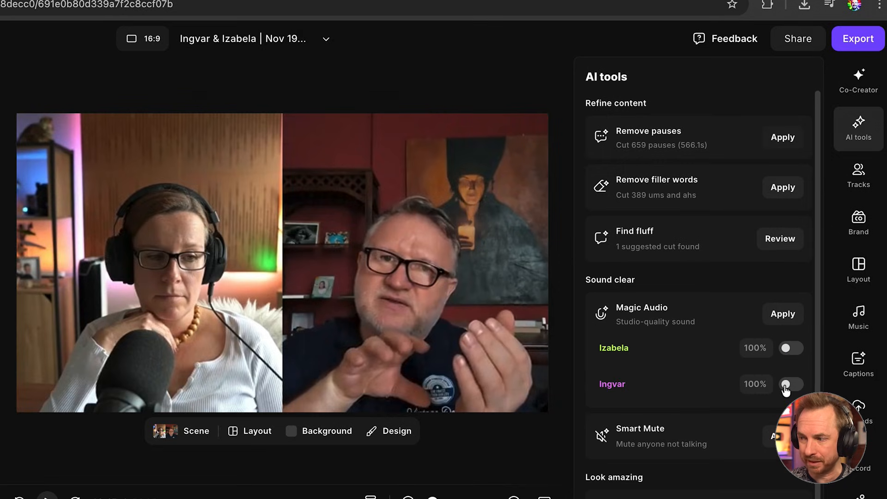
click(790, 384)
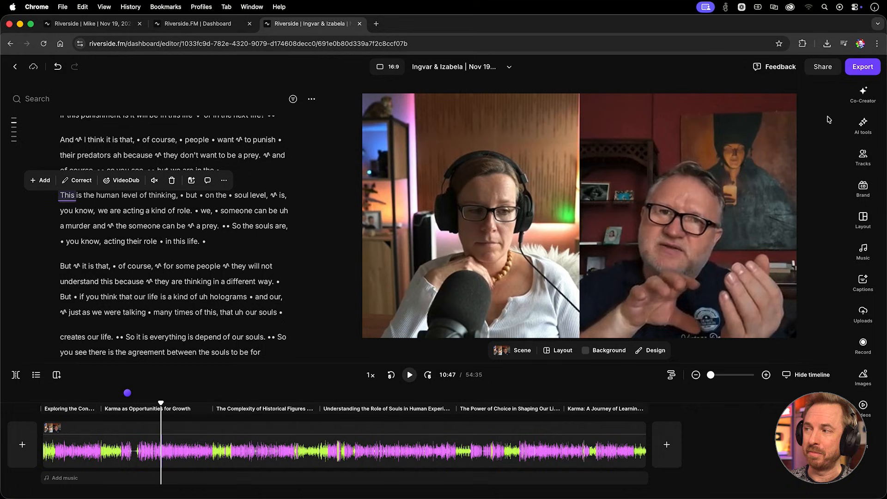
click(863, 125)
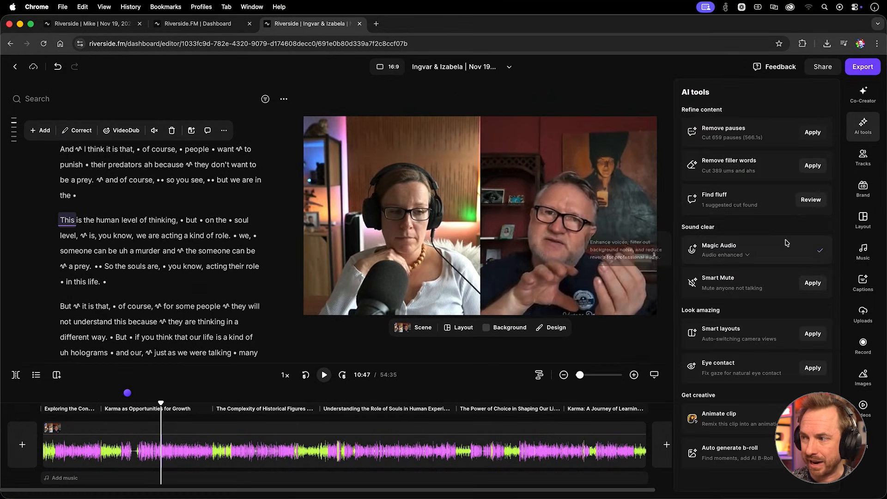
click(719, 249)
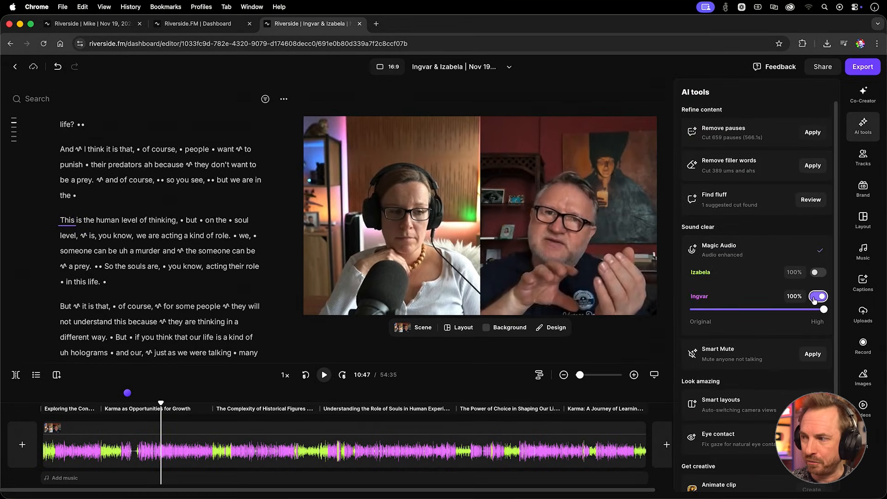
click(818, 297)
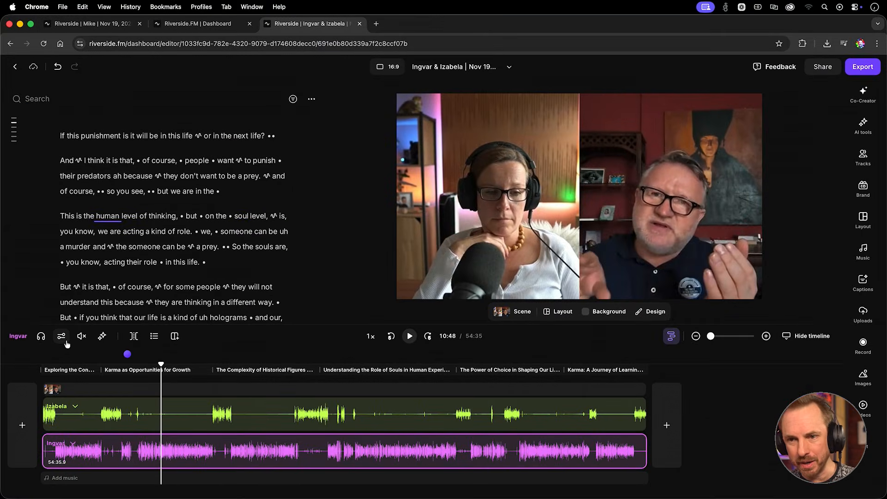
Step: Open Ingvar's track settings, switch EQ on and show its preset list of voice styles
click(61, 336)
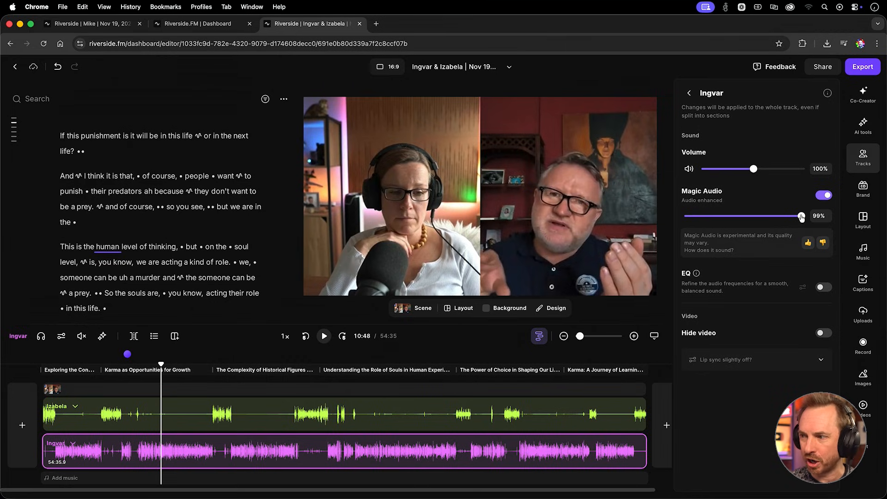
click(825, 288)
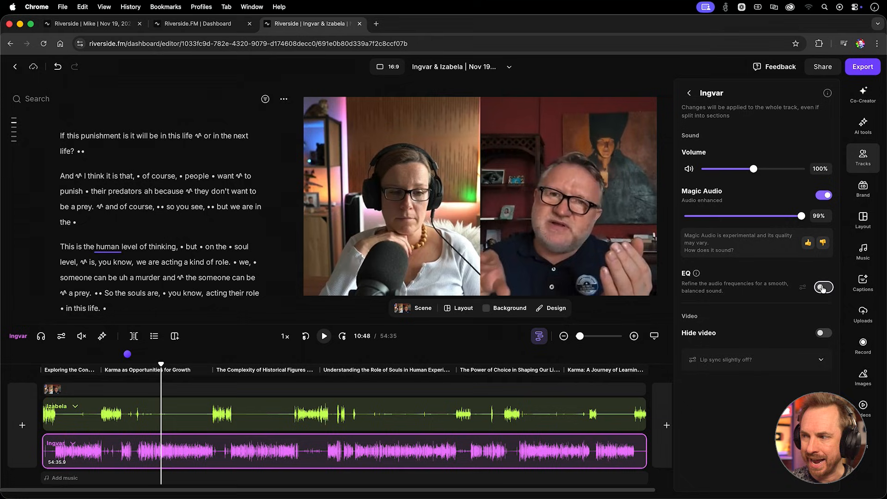
click(824, 287)
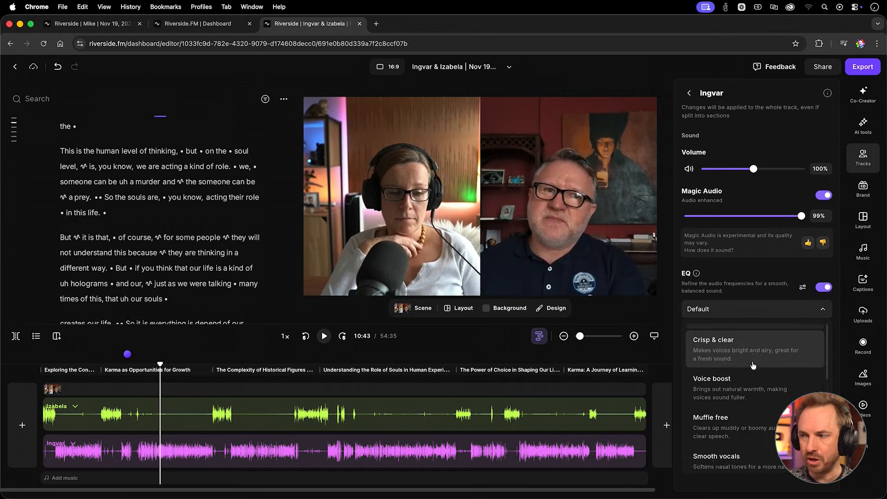